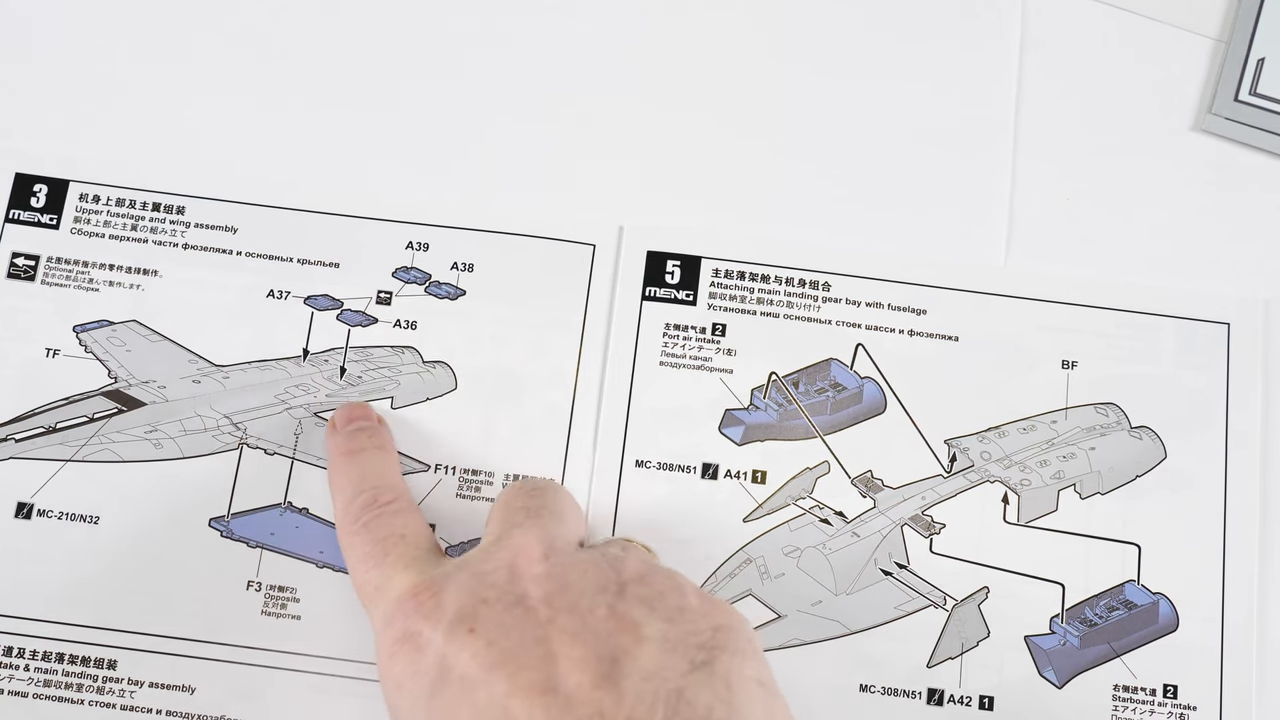
mouse_move(356, 440)
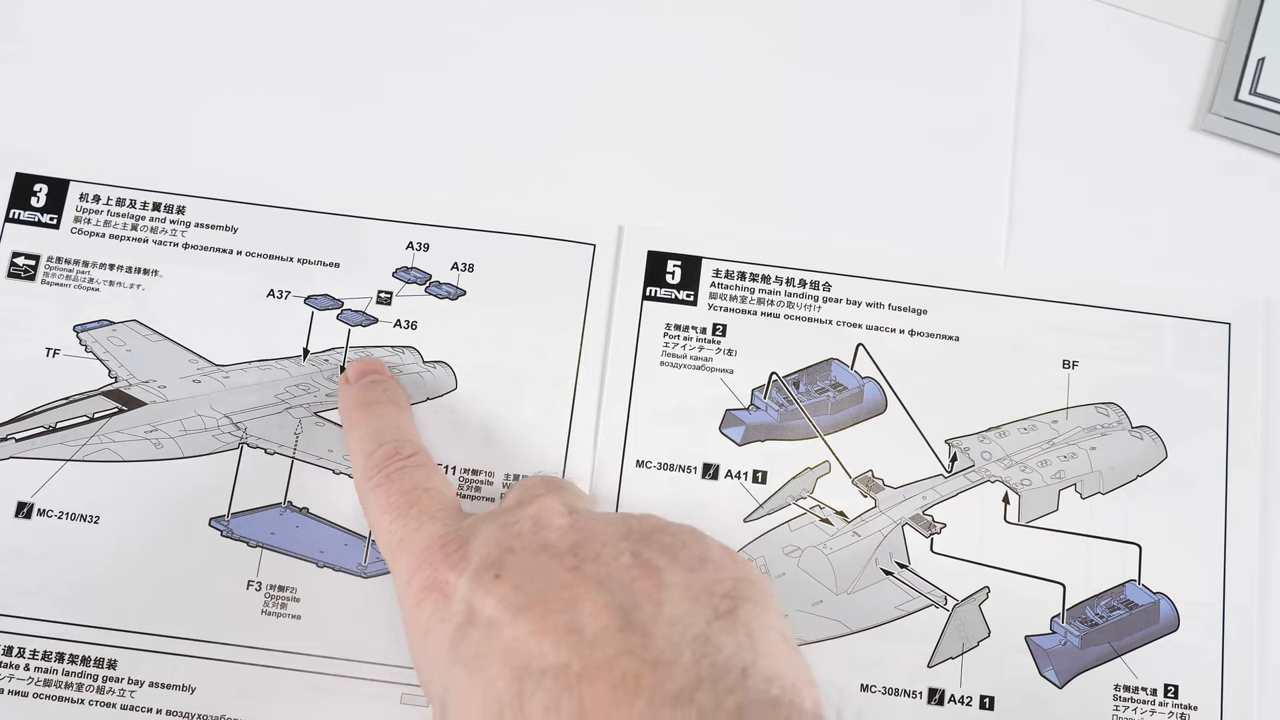
mouse_move(450, 400)
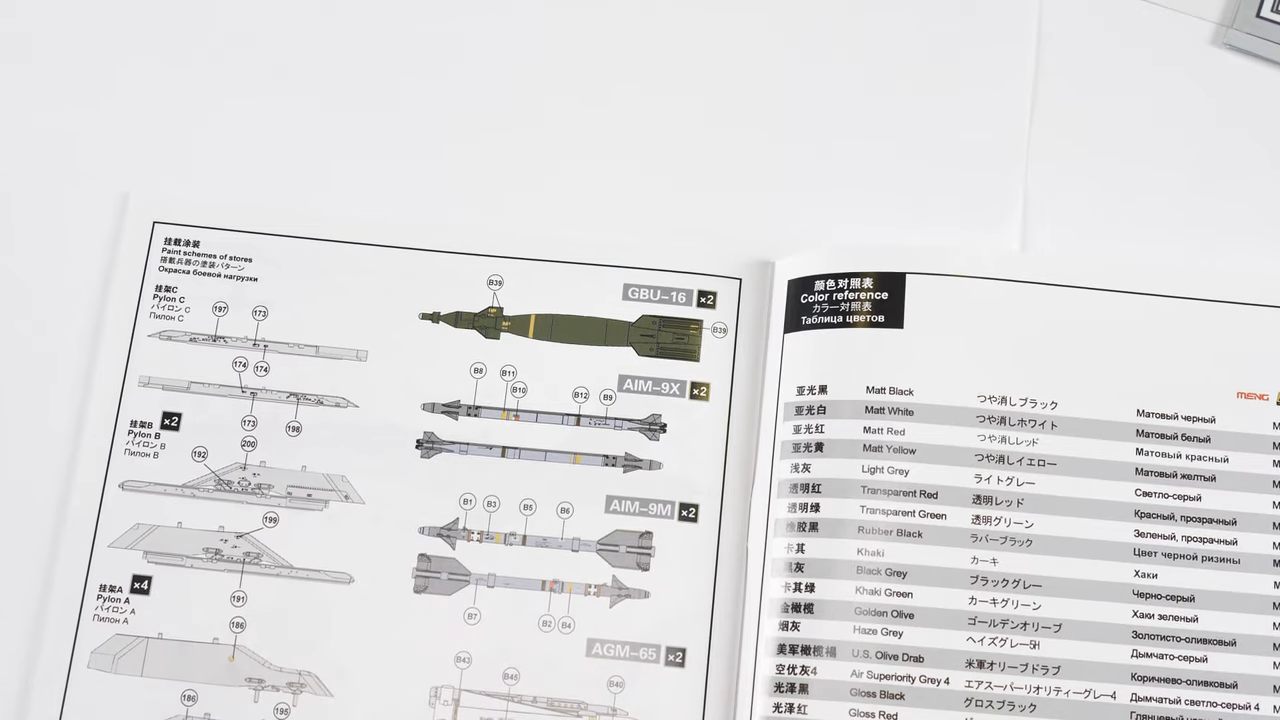
scroll("down", 3)
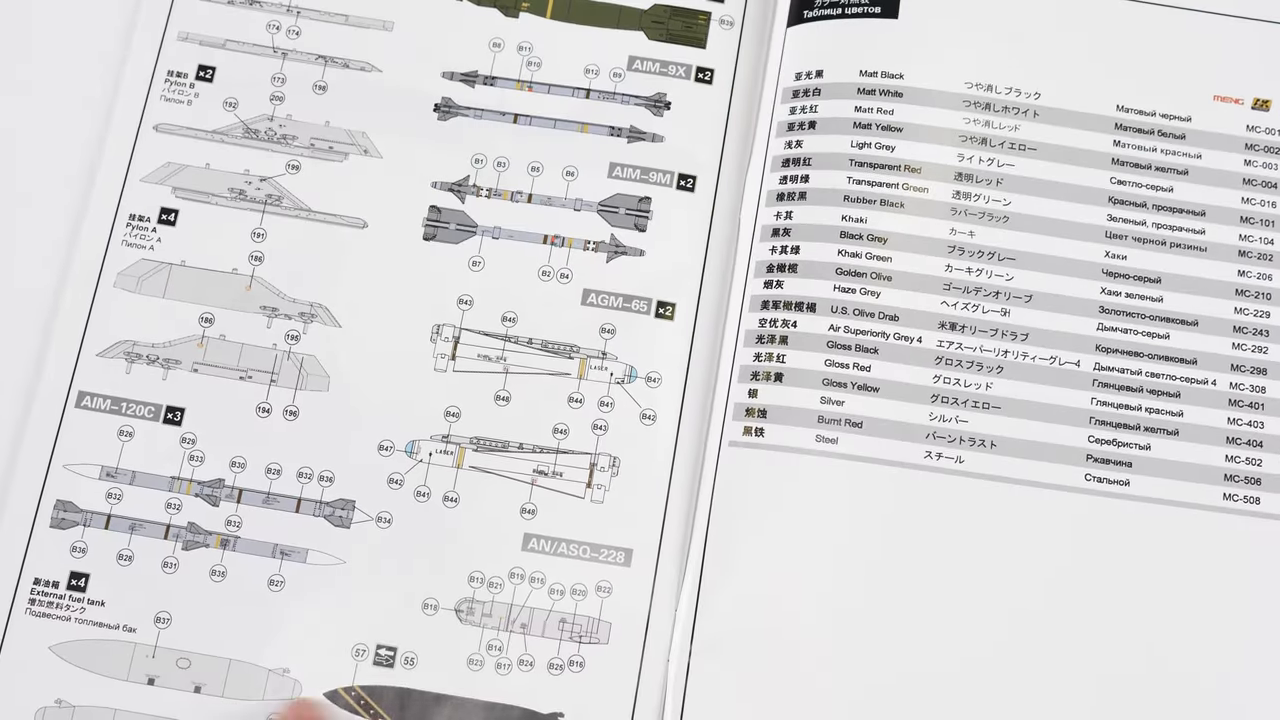